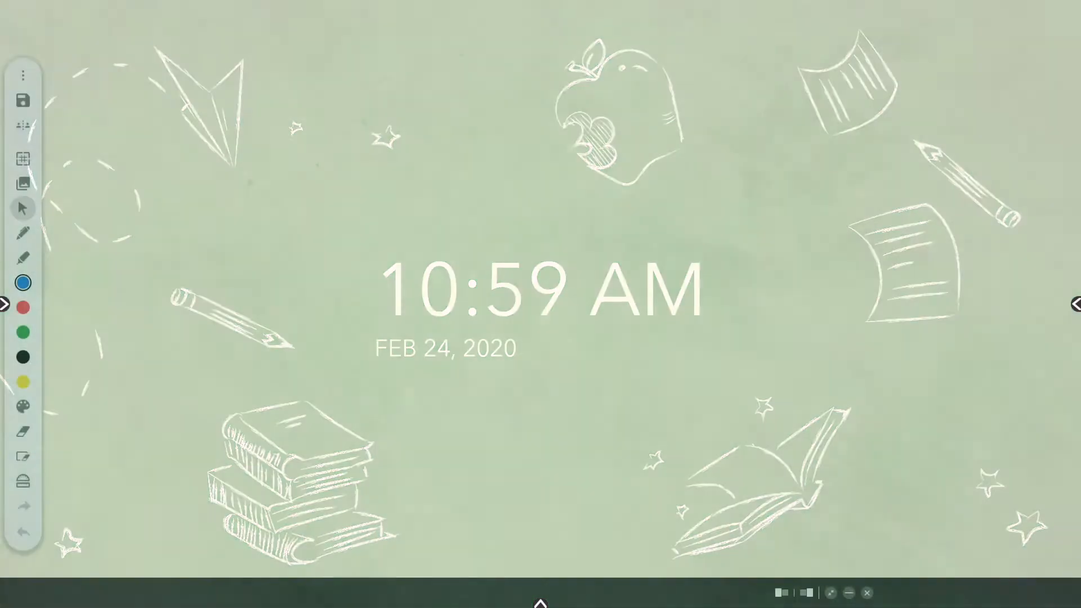
# Snap the Whiteboard app to the left side so it covers only part of the home screen
pyautogui.click(539, 603)
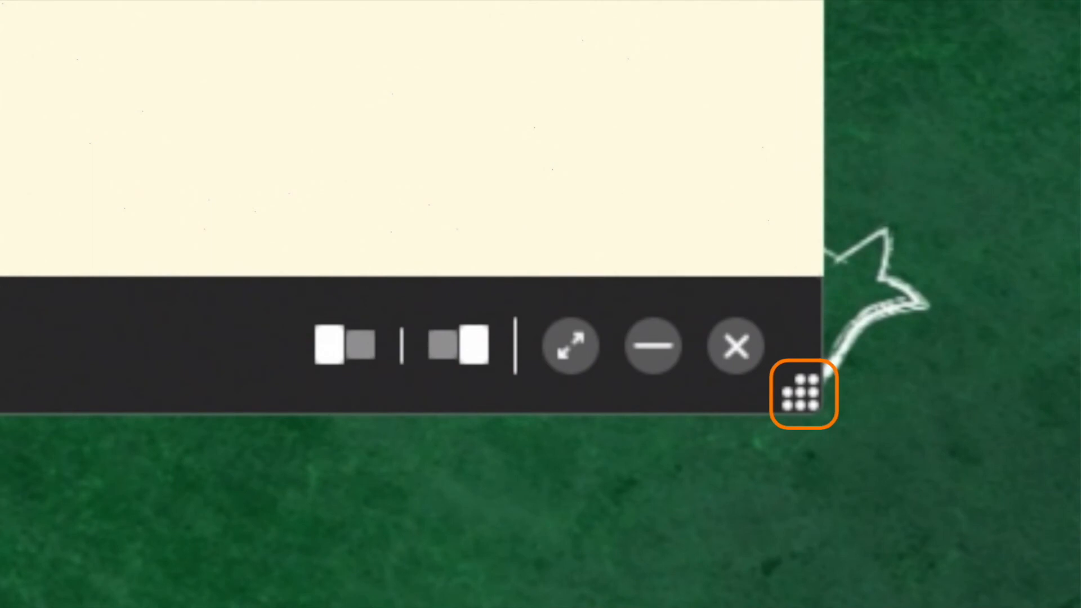
# Resize the Whiteboard window with its corner grip, then restore it to full screen
pyautogui.click(801, 397)
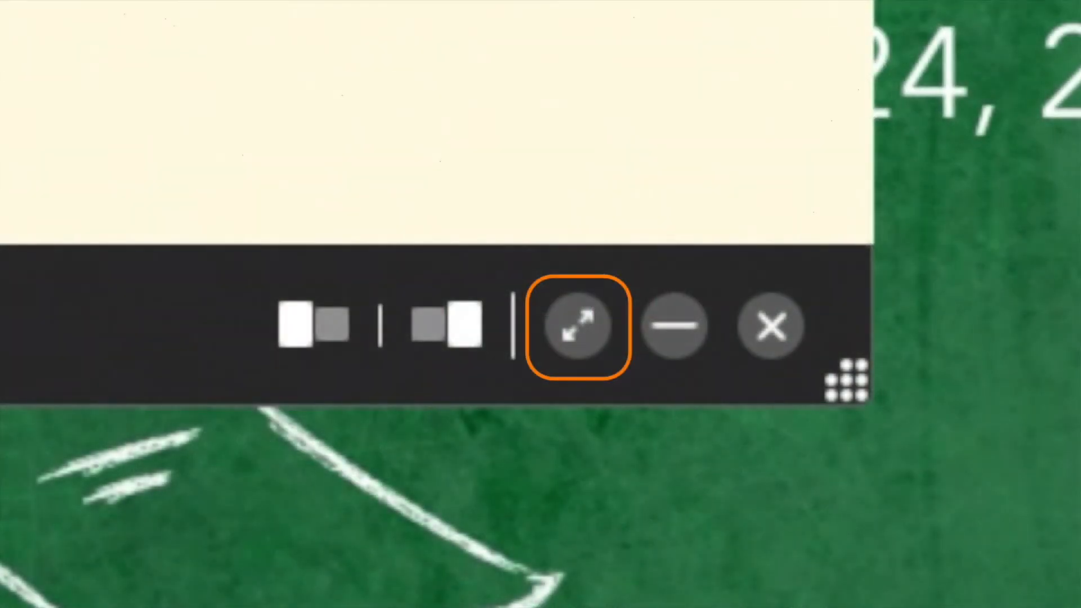
pyautogui.click(576, 324)
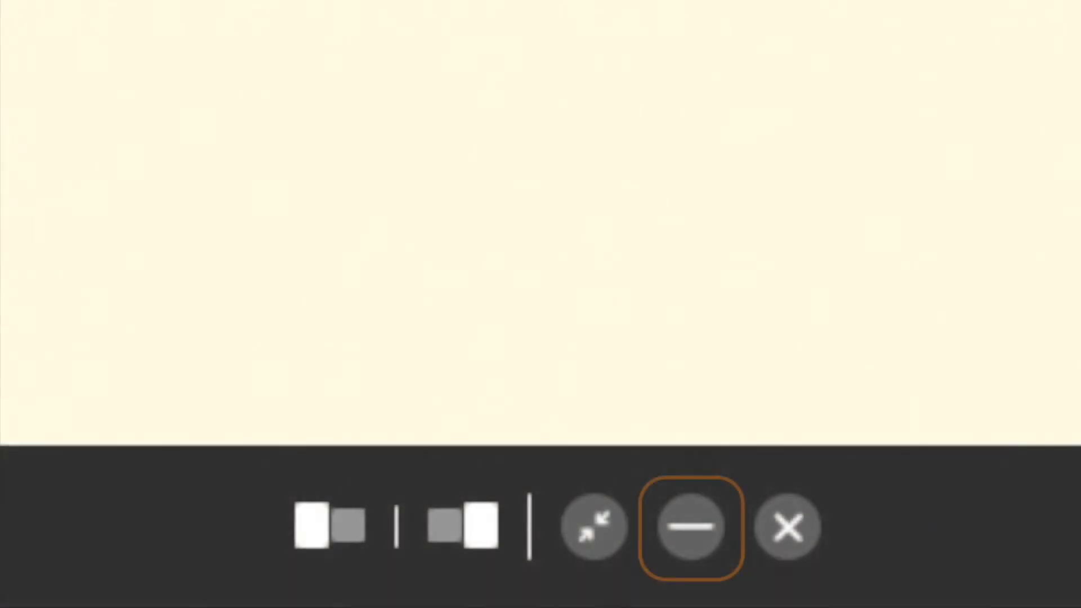
# Minimize the Whiteboard so the chalkboard home screen and app launcher show
pyautogui.click(692, 527)
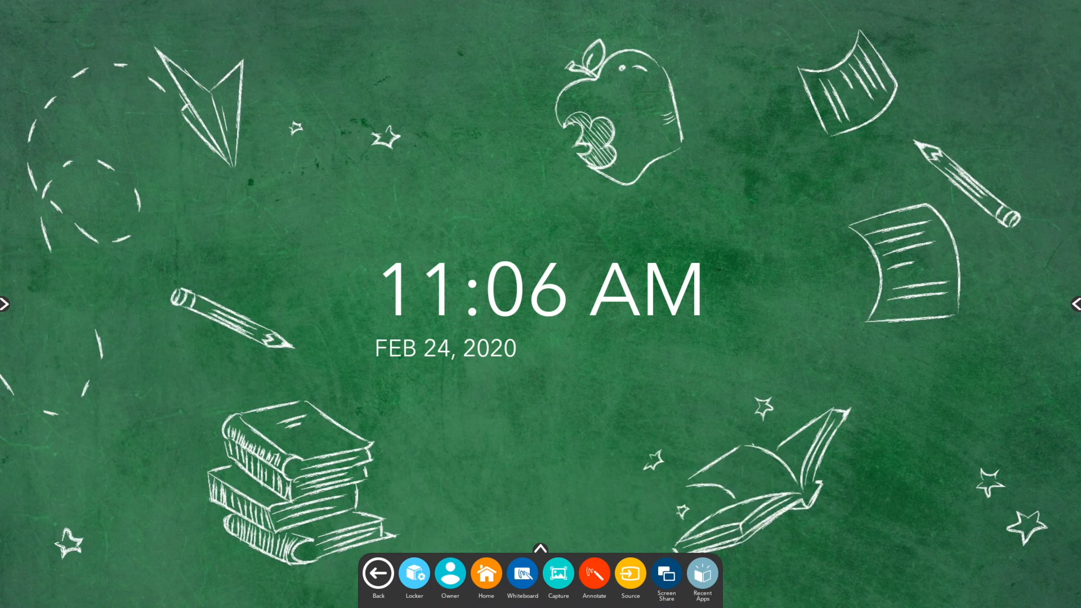
# Reopen the Whiteboard full screen from Recent Apps in the launcher
pyautogui.click(522, 574)
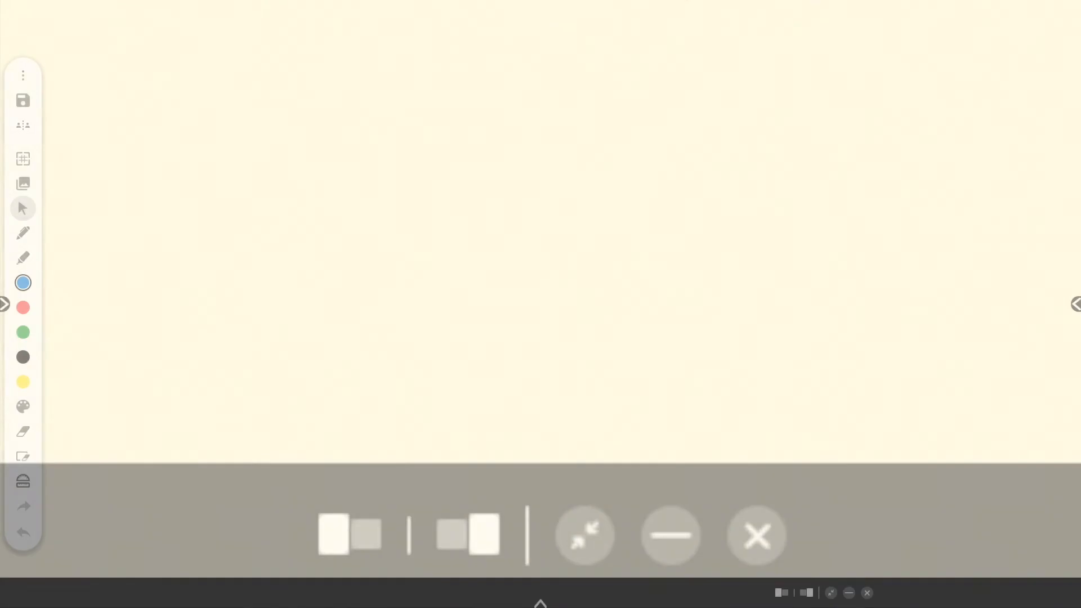